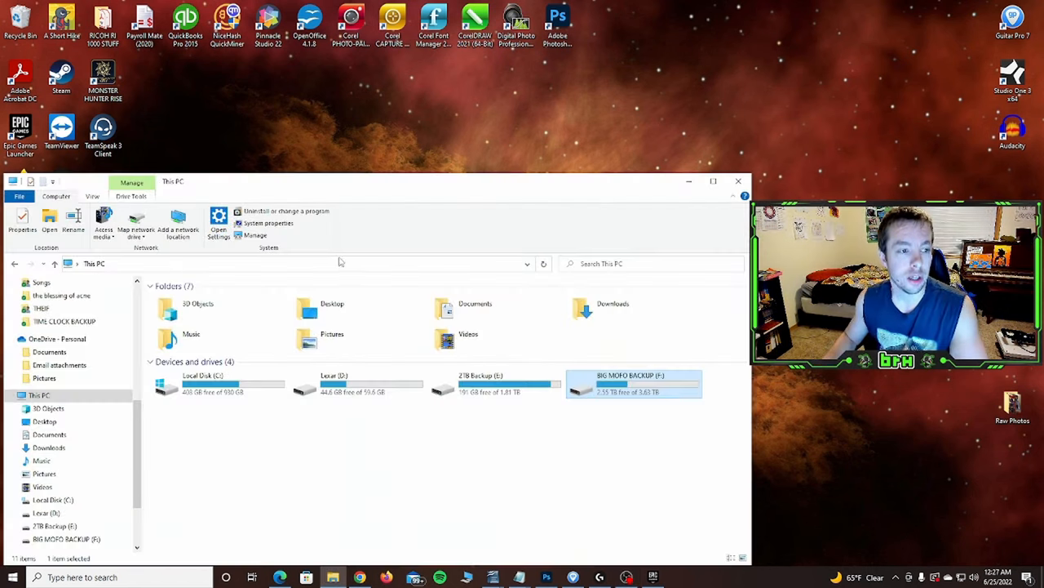
# - Look over the E: and F: backup drives in This PC, then minimize File Explorer for Steam
pyautogui.click(39, 395)
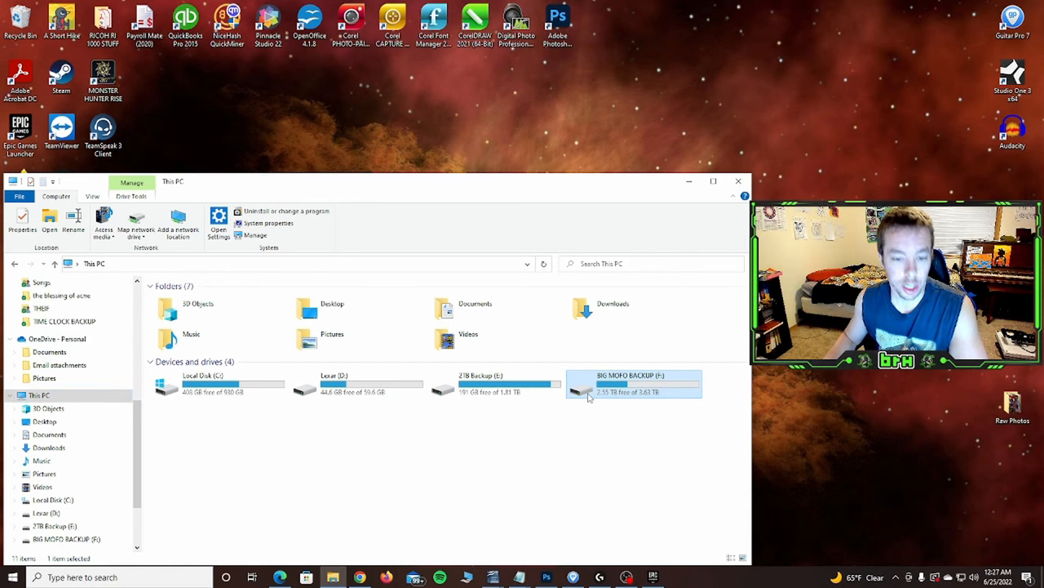
pyautogui.click(221, 383)
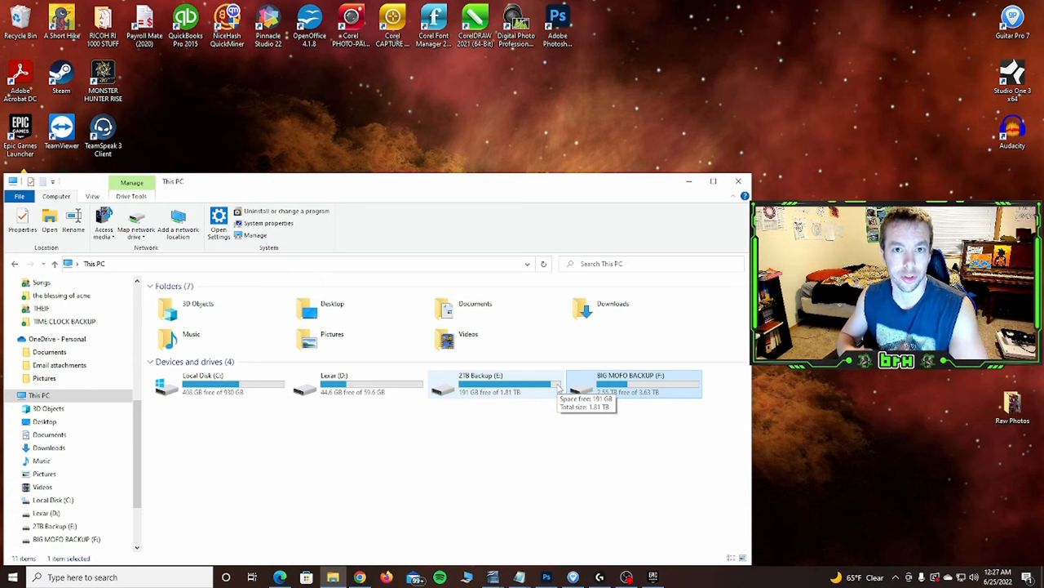
pyautogui.moveTo(212, 397)
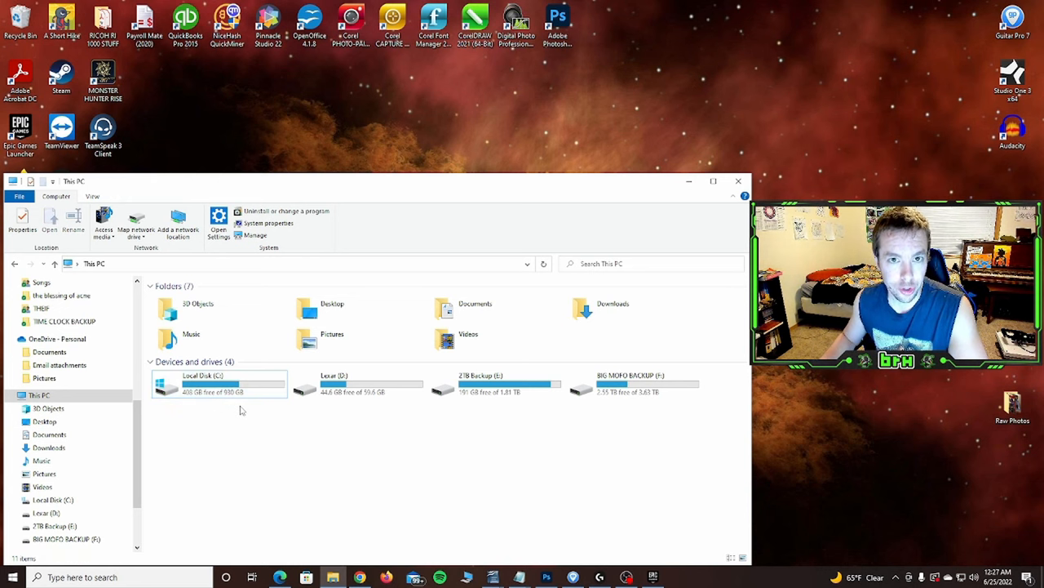
pyautogui.moveTo(269, 426)
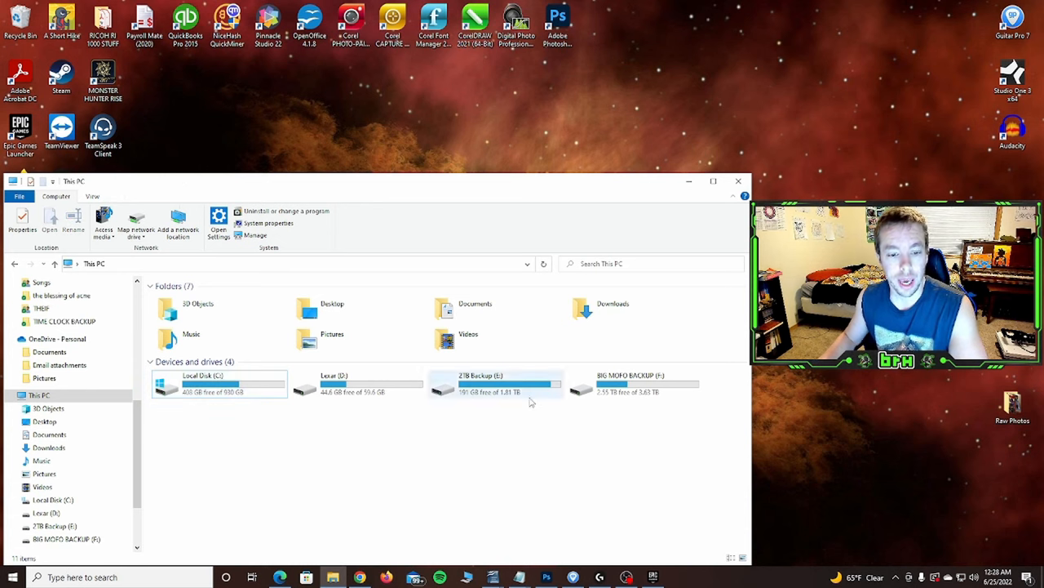
pyautogui.click(481, 383)
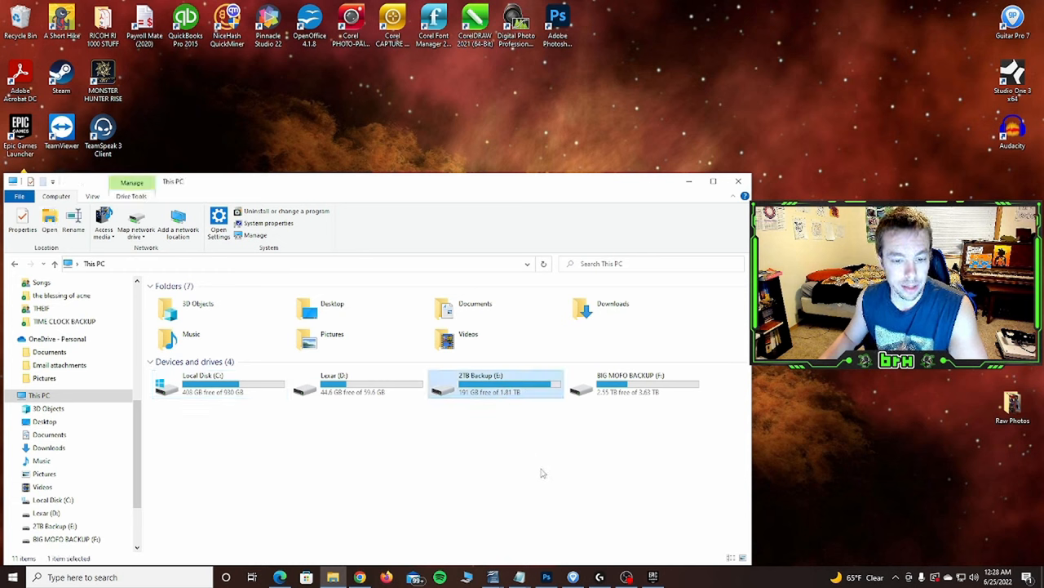
pyautogui.click(637, 384)
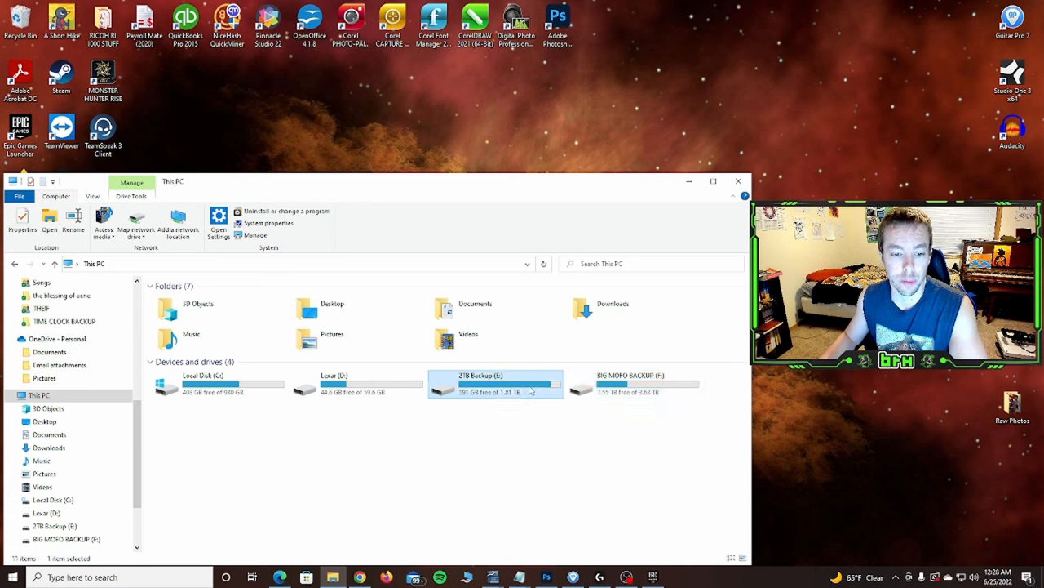
pyautogui.click(633, 383)
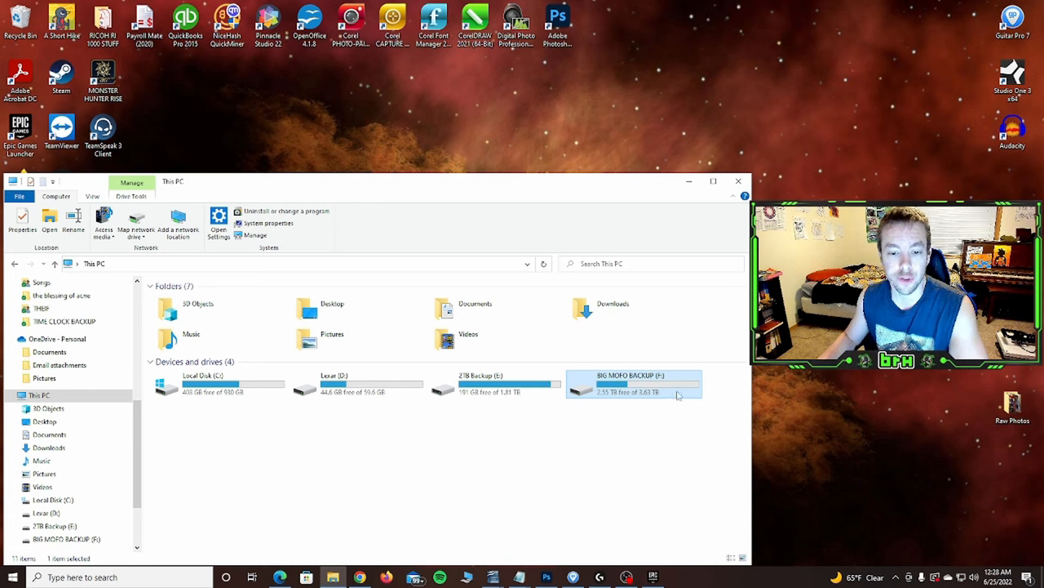
pyautogui.moveTo(669, 384)
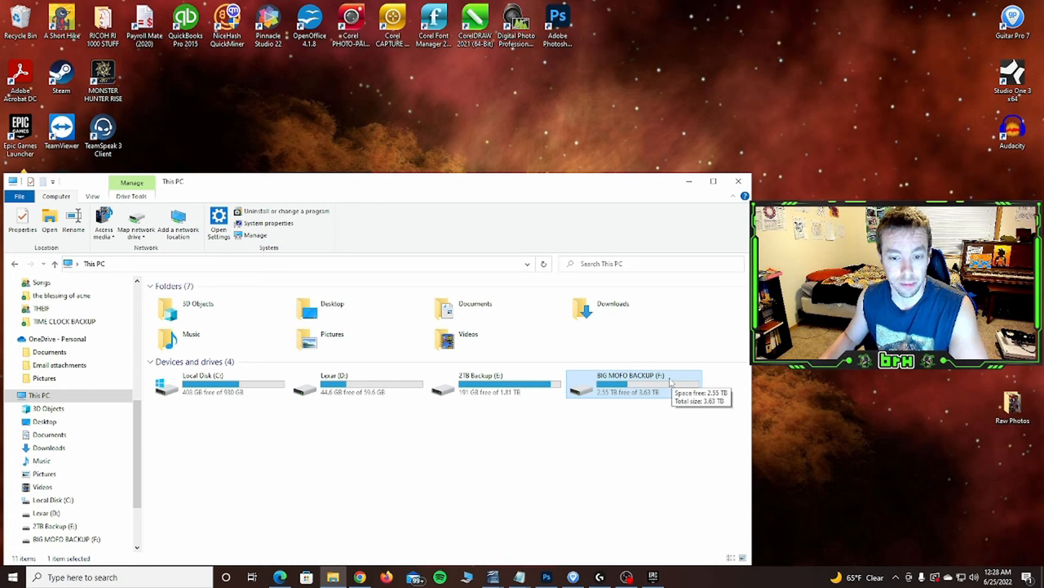
pyautogui.moveTo(630, 432)
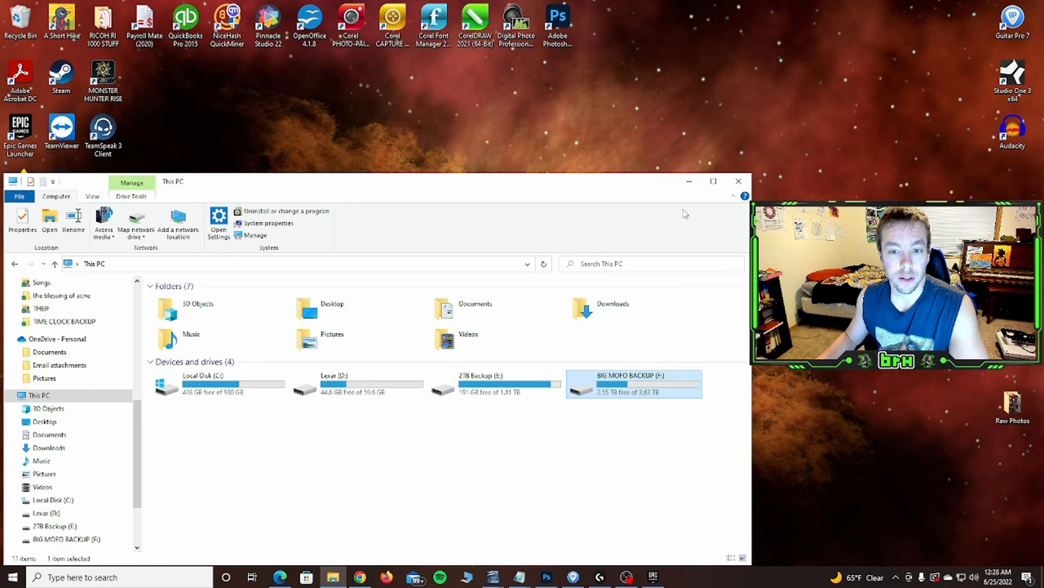
pyautogui.click(737, 179)
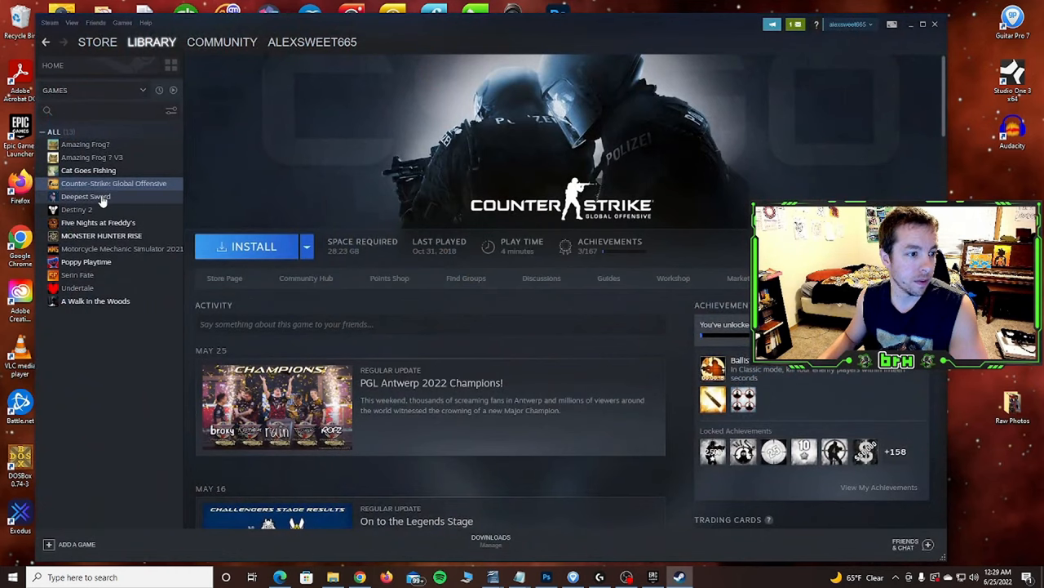
# - Start the install of Deepest Sword from its Steam library page
pyautogui.click(84, 196)
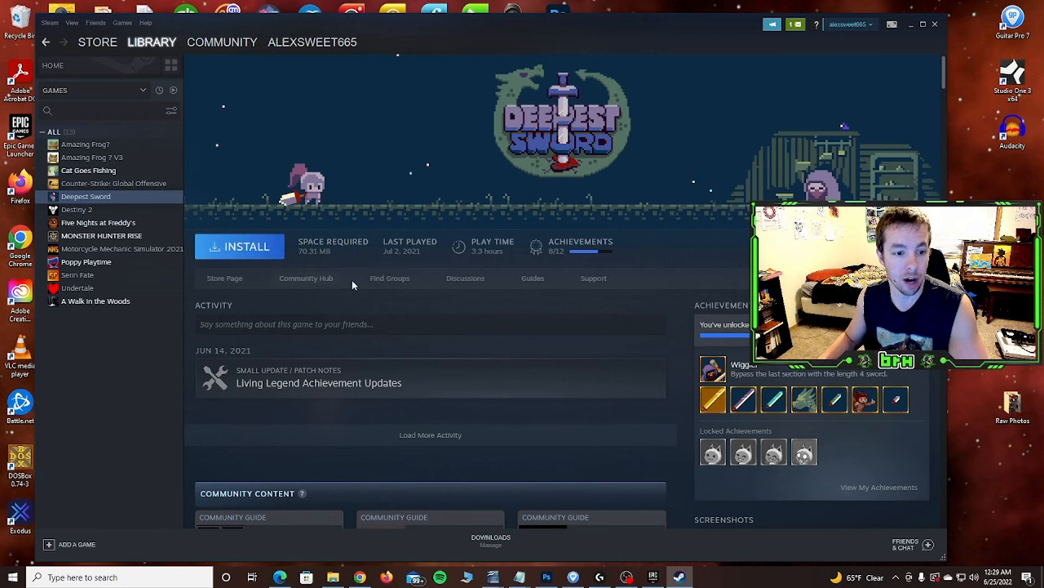
pyautogui.moveTo(356, 176)
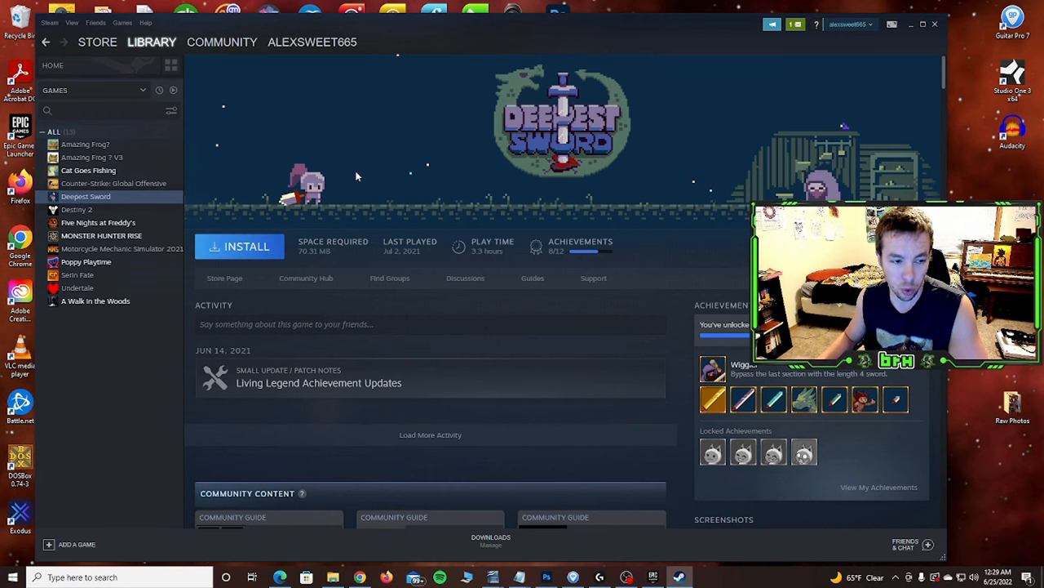
pyautogui.click(238, 245)
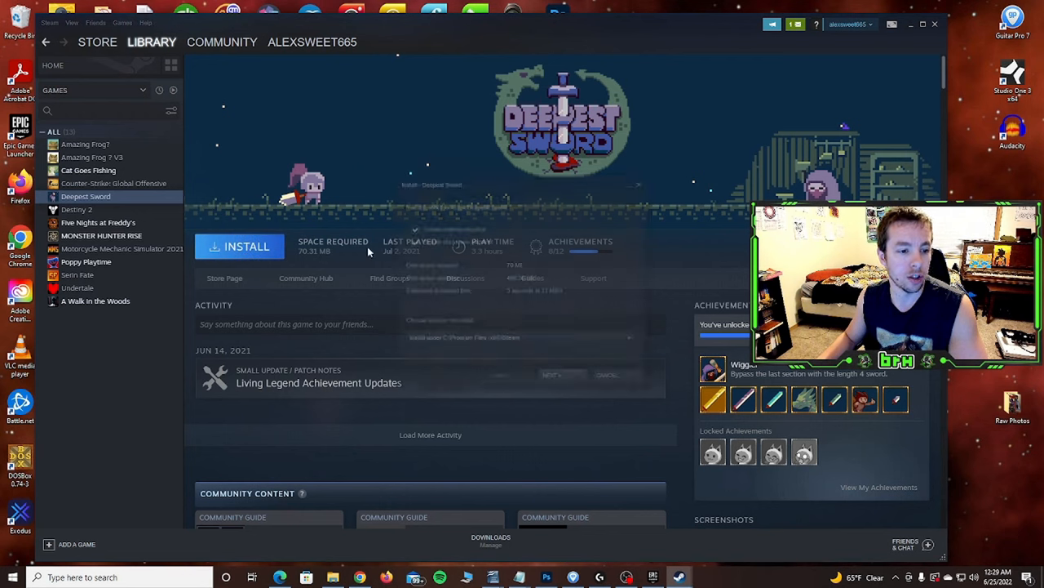
pyautogui.click(238, 246)
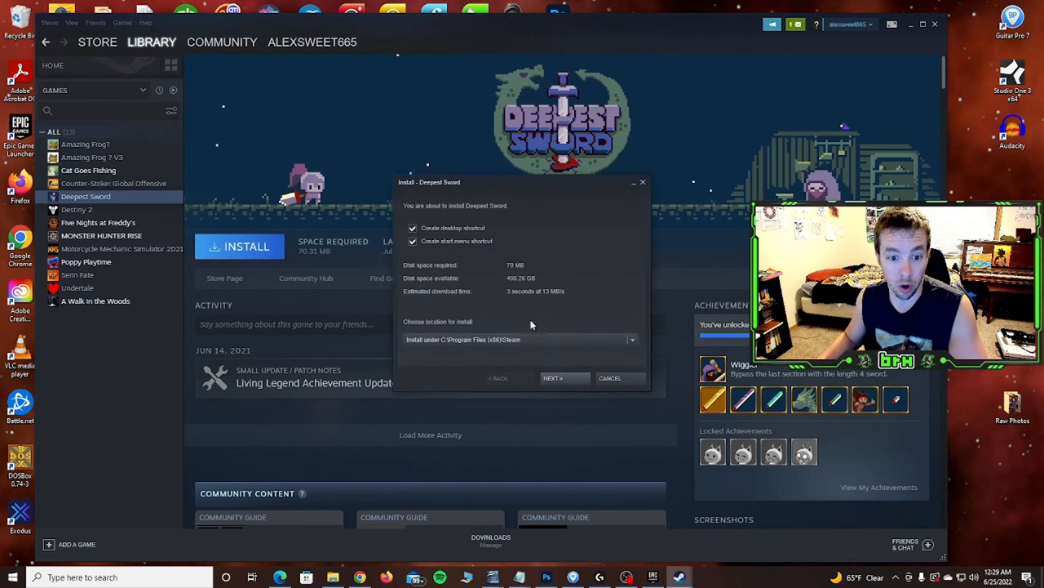
# - Choose 'Install under F:\SteamLibrary' for Deepest Sword, then cancel the install
pyautogui.click(631, 339)
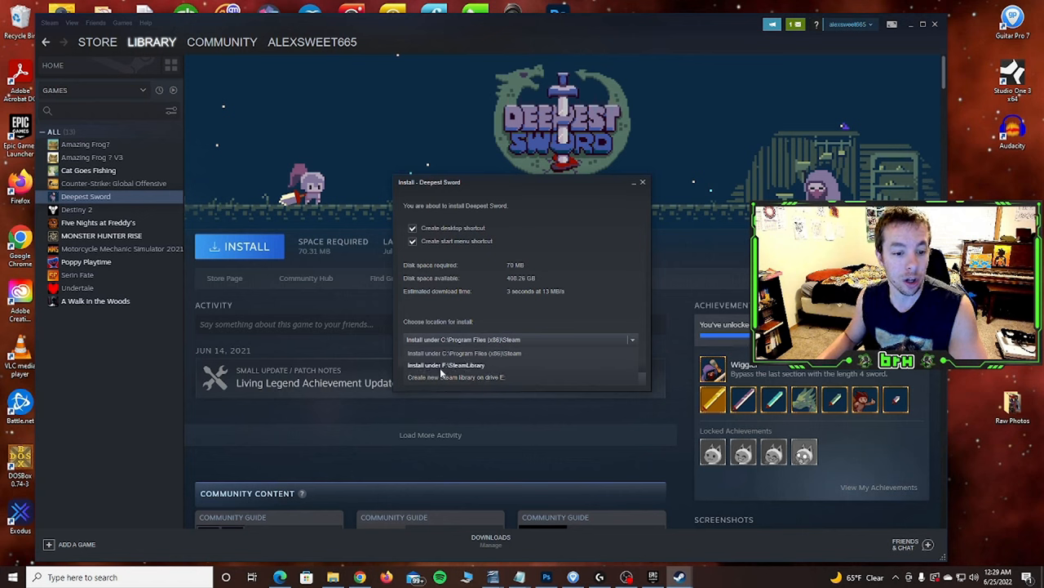
pyautogui.moveTo(457, 377)
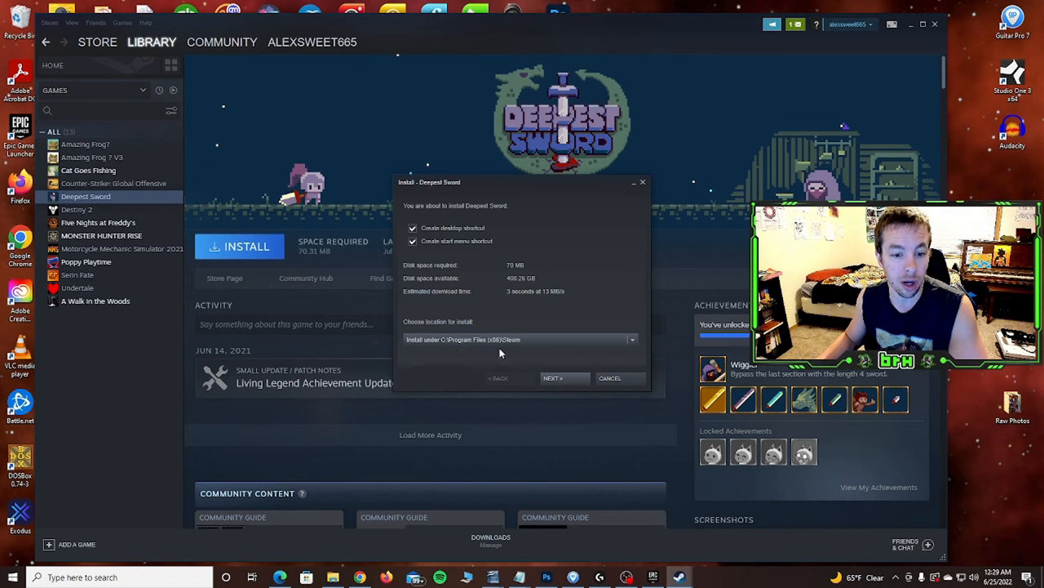
pyautogui.click(631, 337)
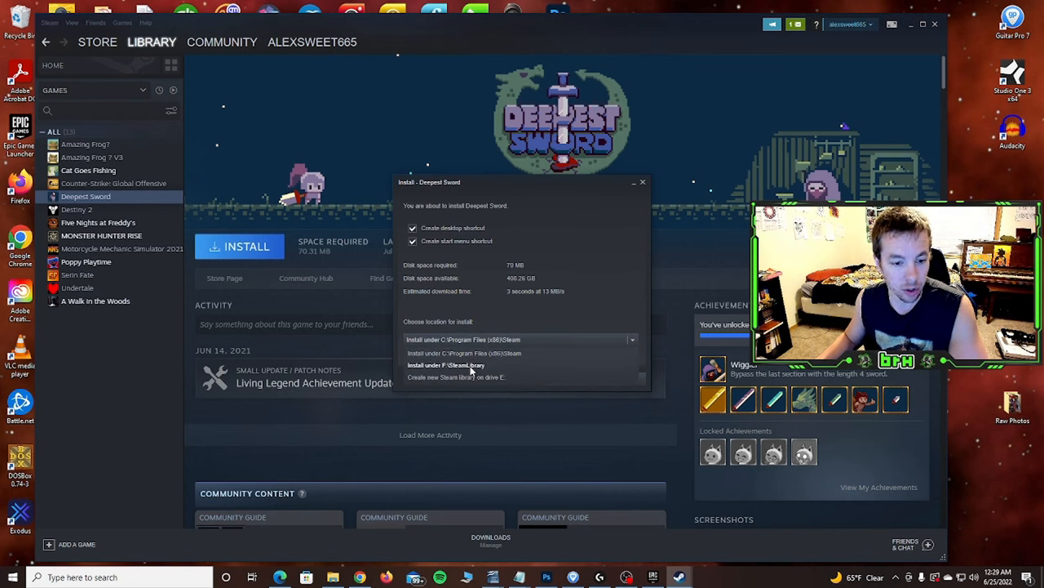
pyautogui.click(446, 366)
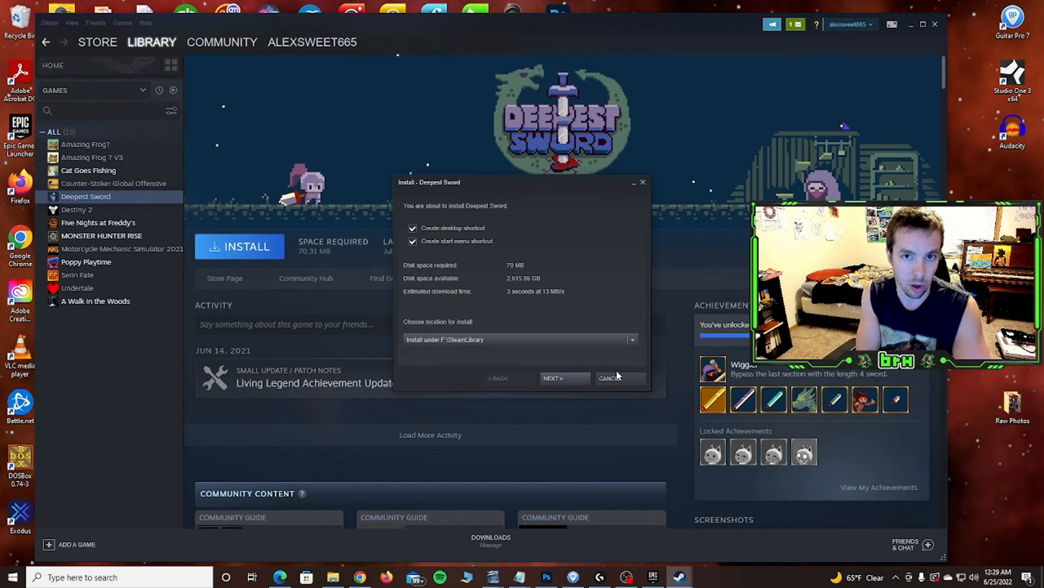
pyautogui.click(610, 377)
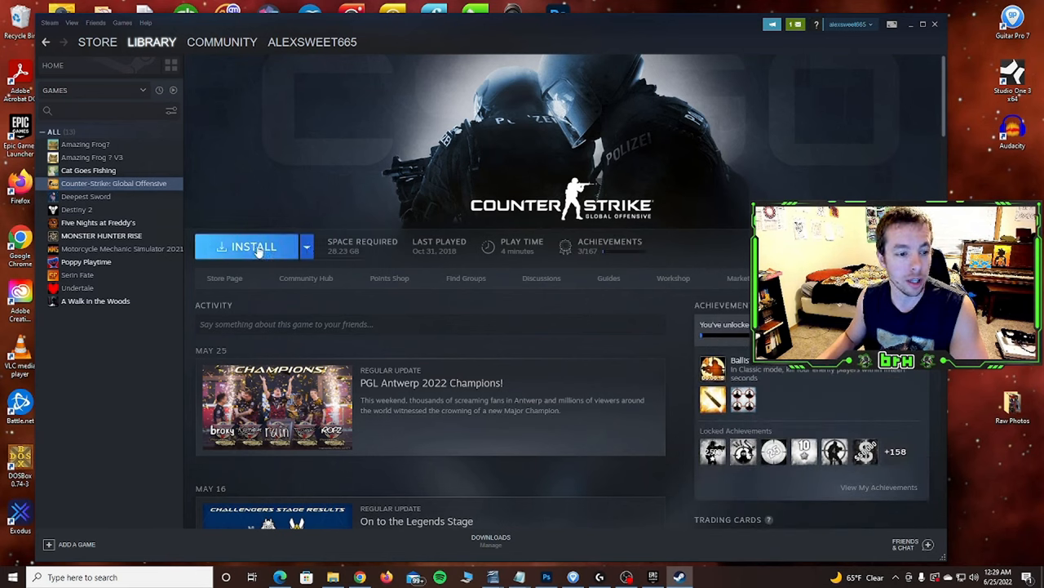
# - Set Counter-Strike: Global Offensive to install under F:\SteamLibrary, cancel, and minimize Steam
pyautogui.click(255, 246)
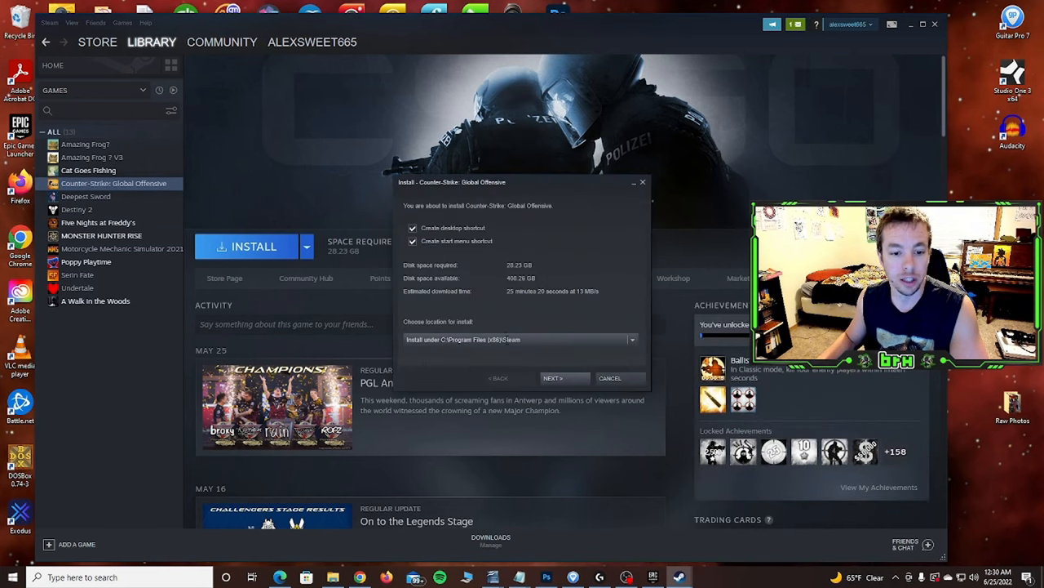
pyautogui.click(632, 338)
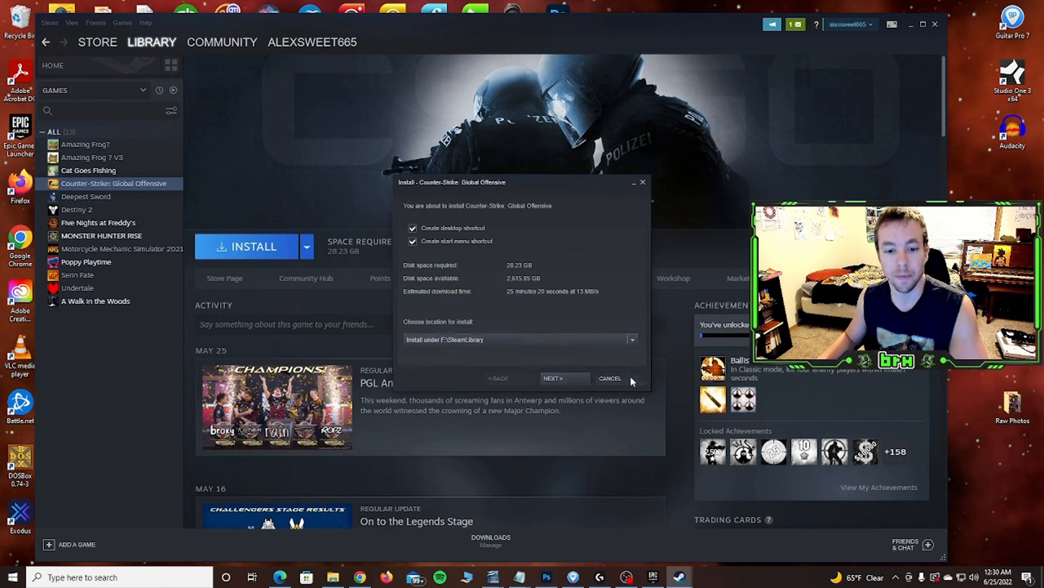
pyautogui.click(611, 378)
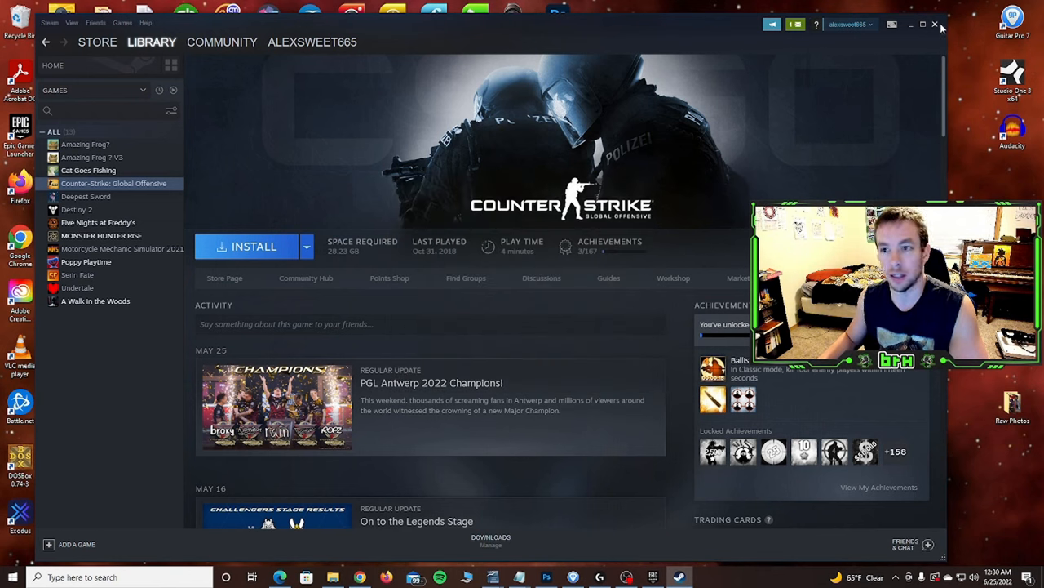
pyautogui.click(910, 25)
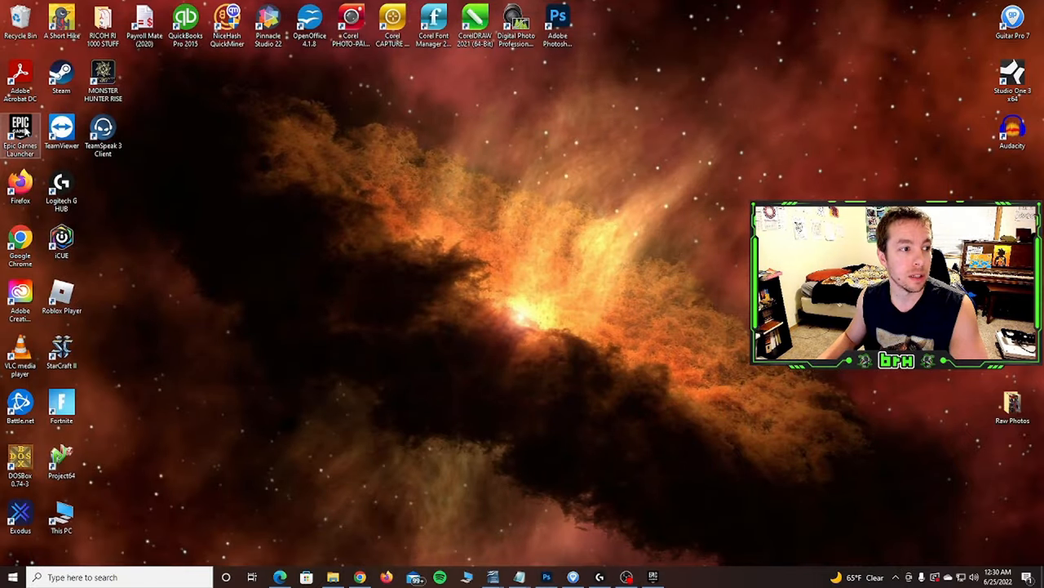
# - Launch the Epic Games Launcher and start installing Costume Quest 2 from the Library
pyautogui.doubleClick(20, 134)
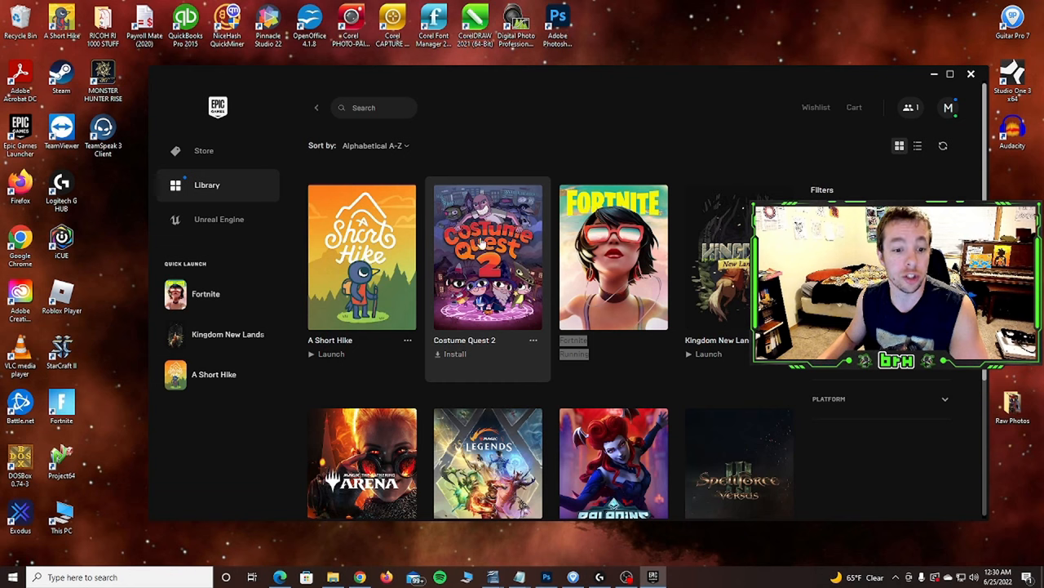
pyautogui.click(453, 352)
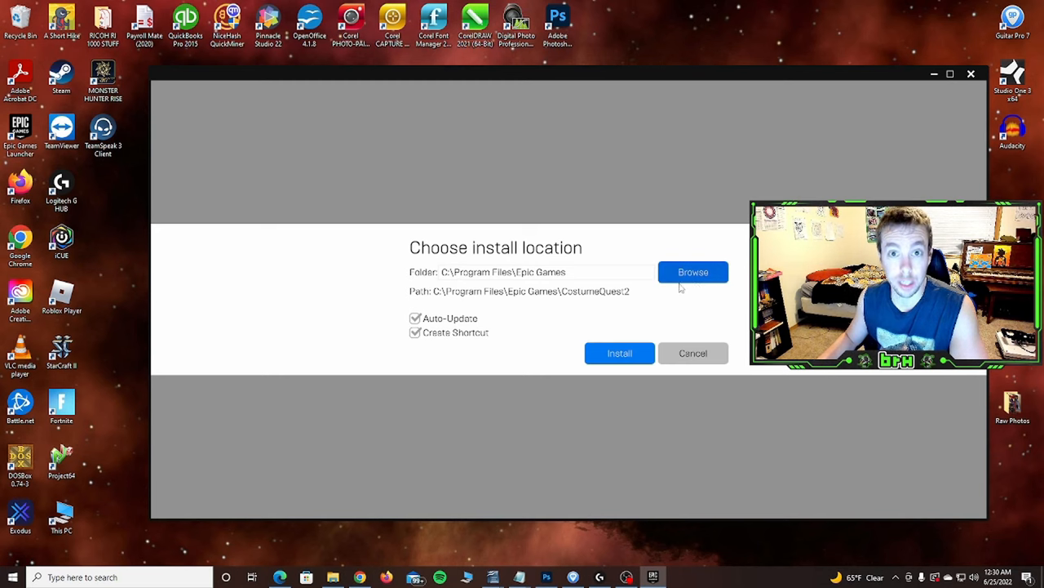
# - Browse to BIG MOFO BACKUP (F:) and create a new folder named 'COSTUM' there
pyautogui.click(692, 271)
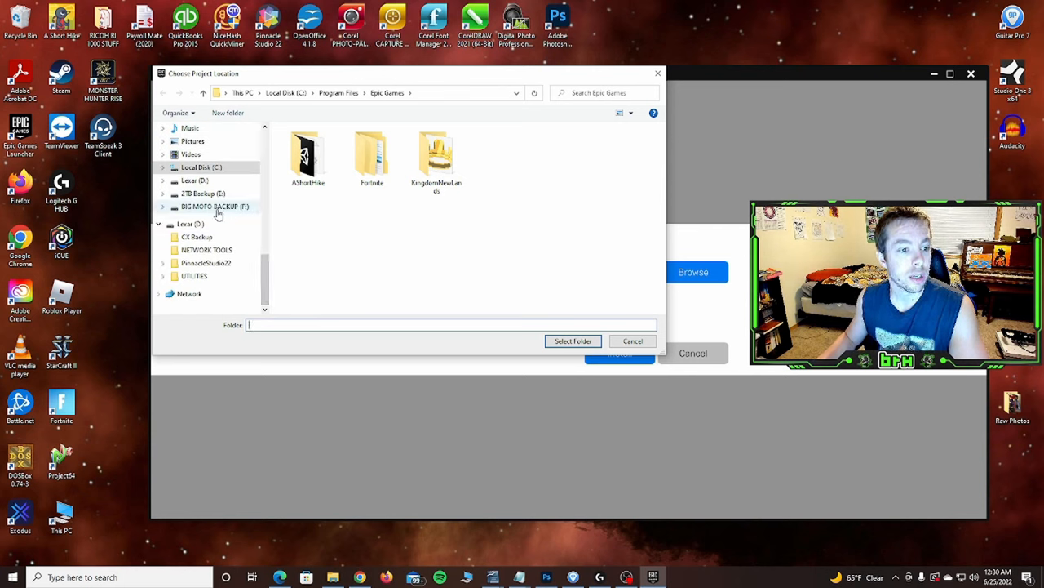
pyautogui.click(215, 205)
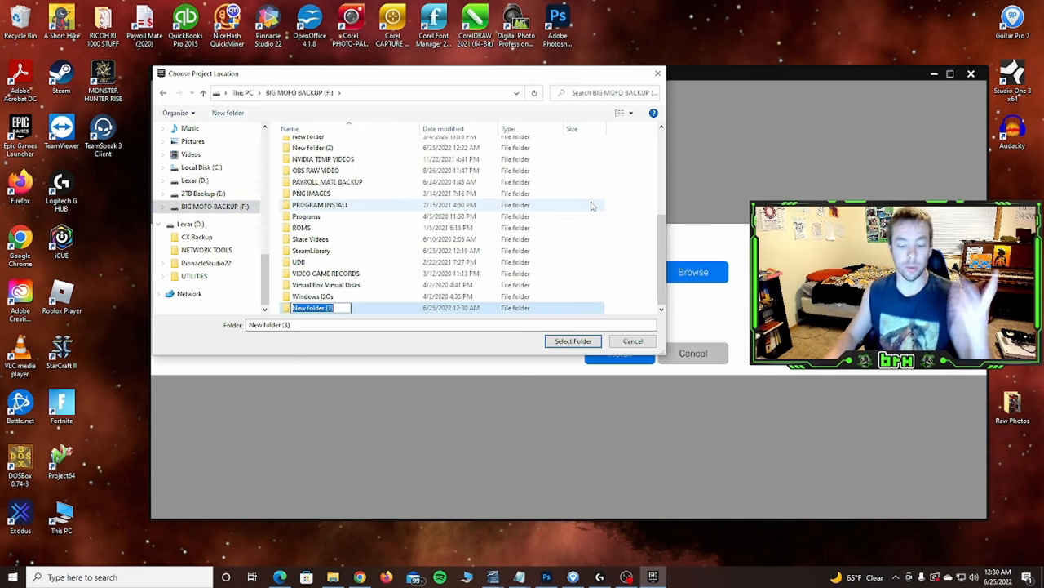
pyautogui.write('COSTUM')
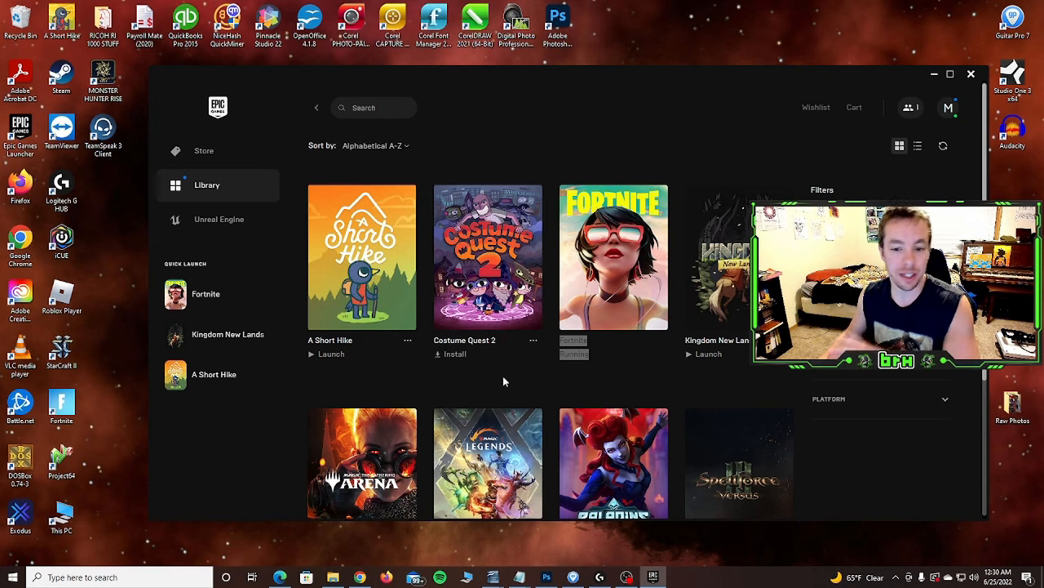
# - Start installing Magic: The Gathering Arena and browse for a different install folder
pyautogui.scroll(-3)
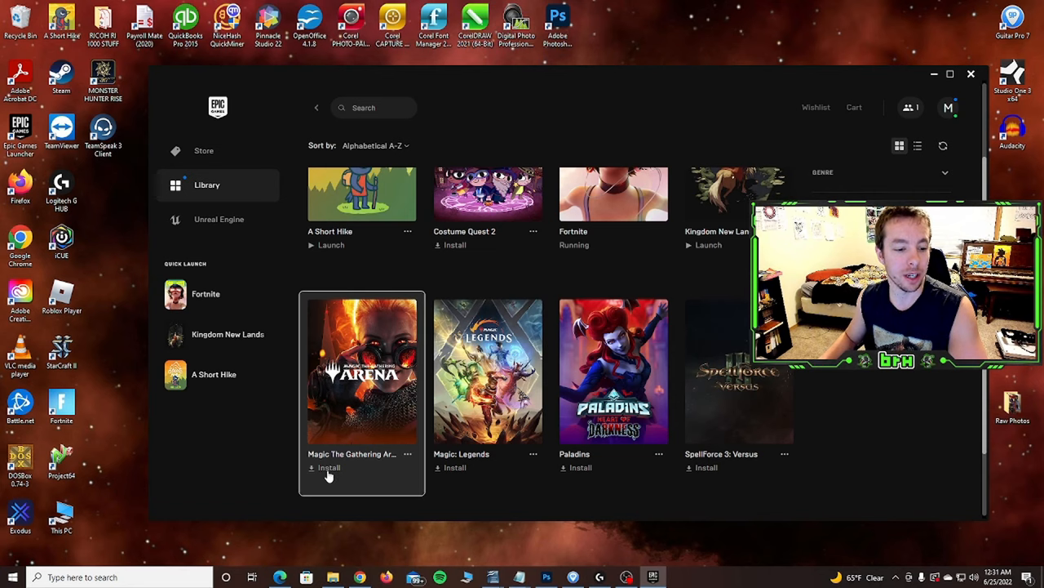
pyautogui.click(328, 466)
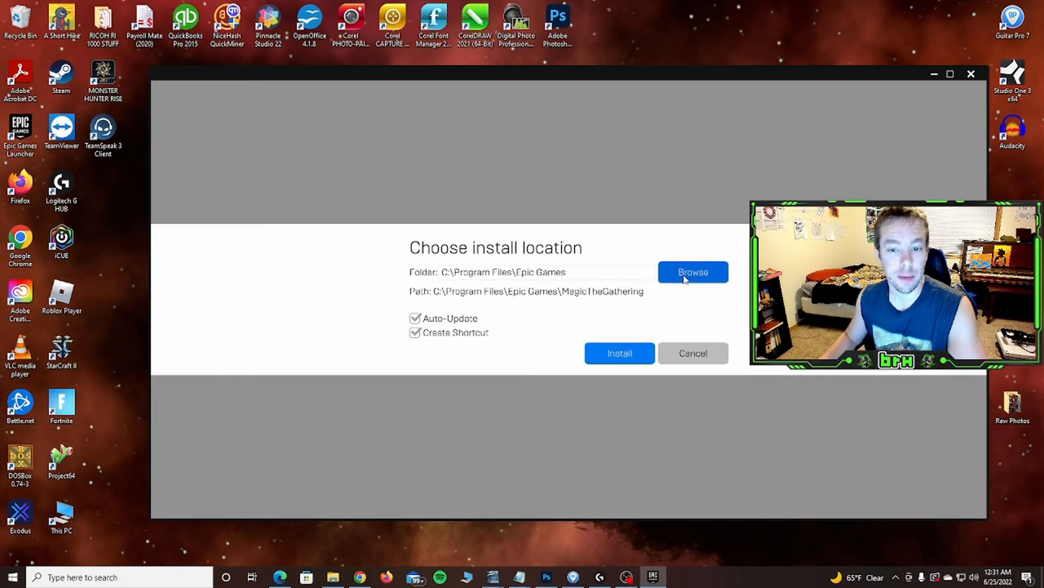
pyautogui.click(692, 271)
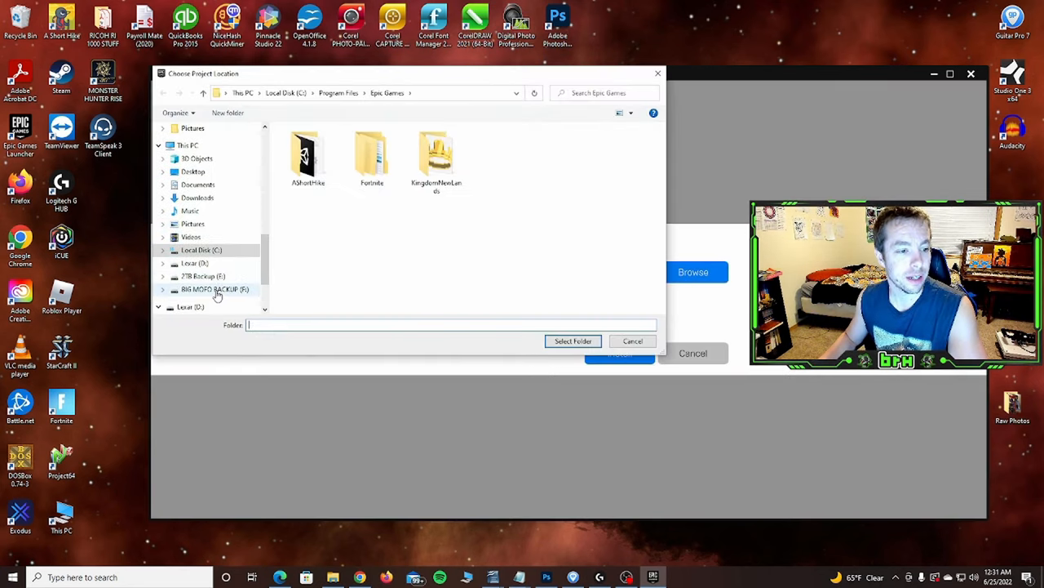